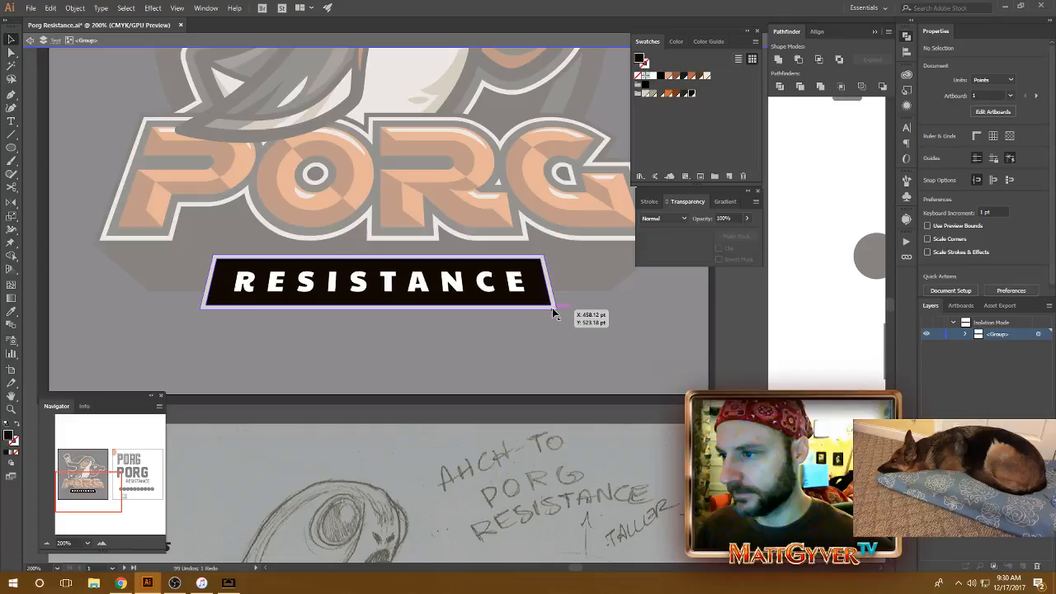
# Add a dark background layer and recolor the PORG letters orange via the Appearance panel
pyautogui.click(378, 280)
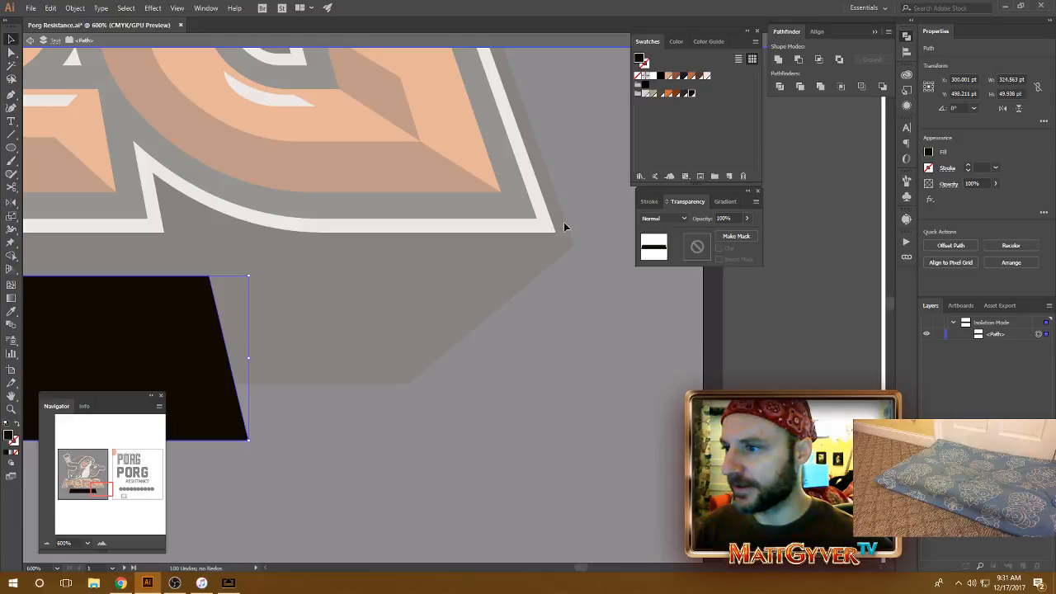
pyautogui.moveTo(600, 228)
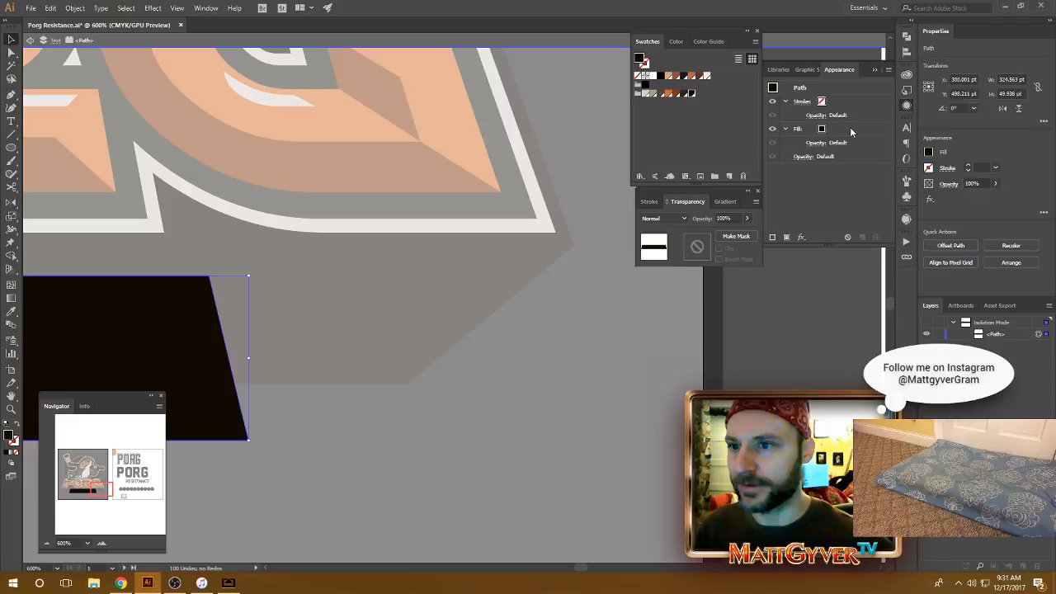
pyautogui.click(74, 7)
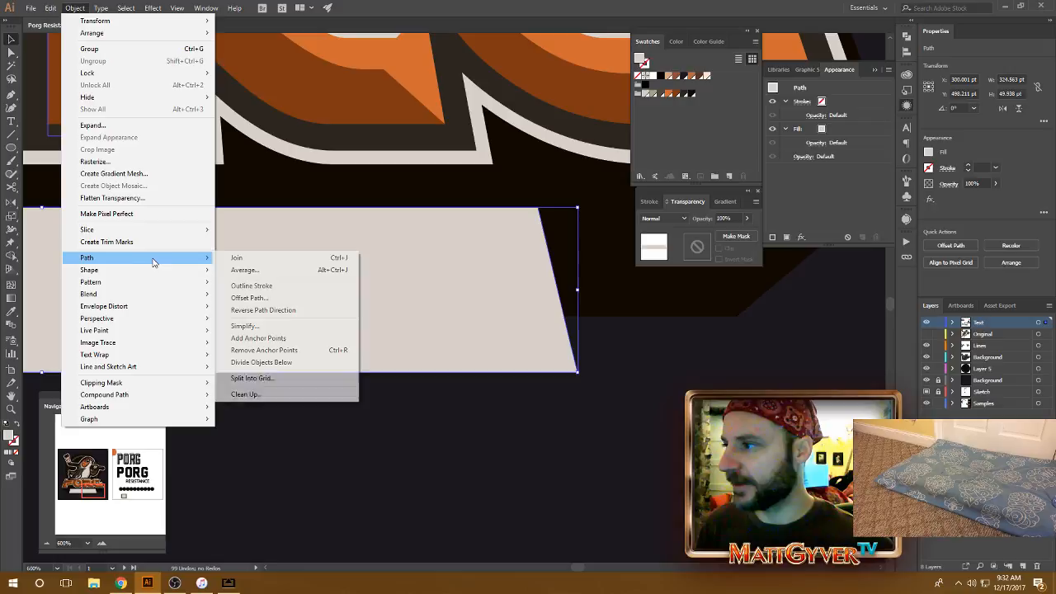
# Apply a 4 pt Offset Path outline around the light banner with Preview enabled
pyautogui.click(249, 297)
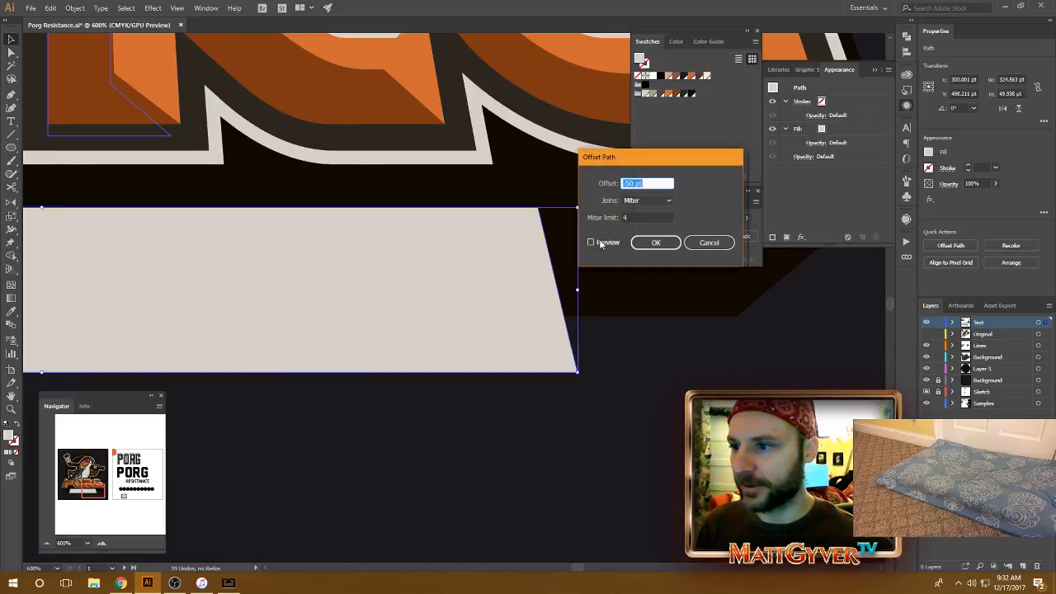
pyautogui.click(591, 241)
pyautogui.write('4')
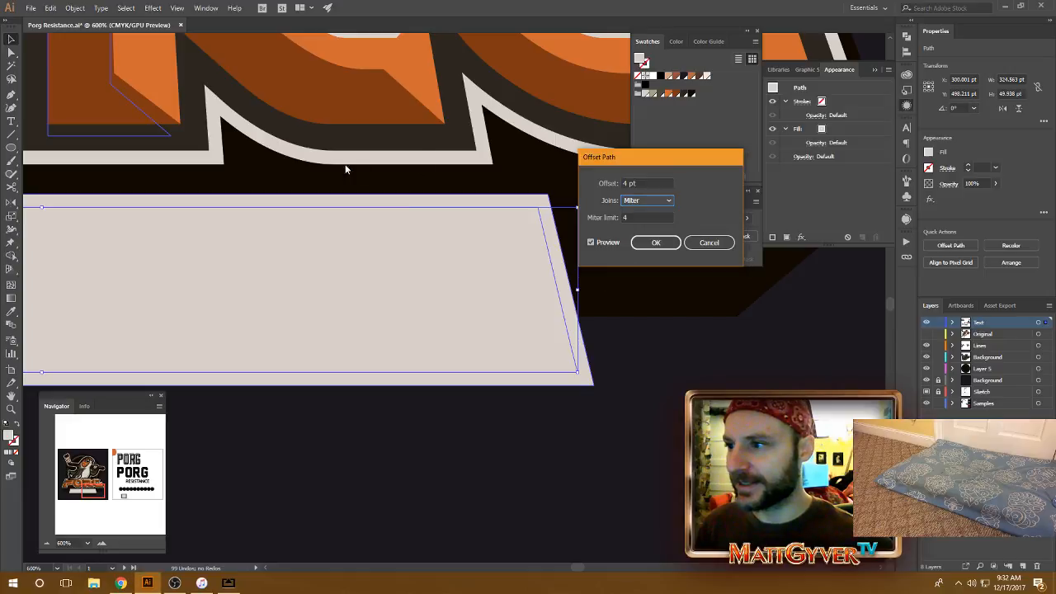
pyautogui.click(656, 240)
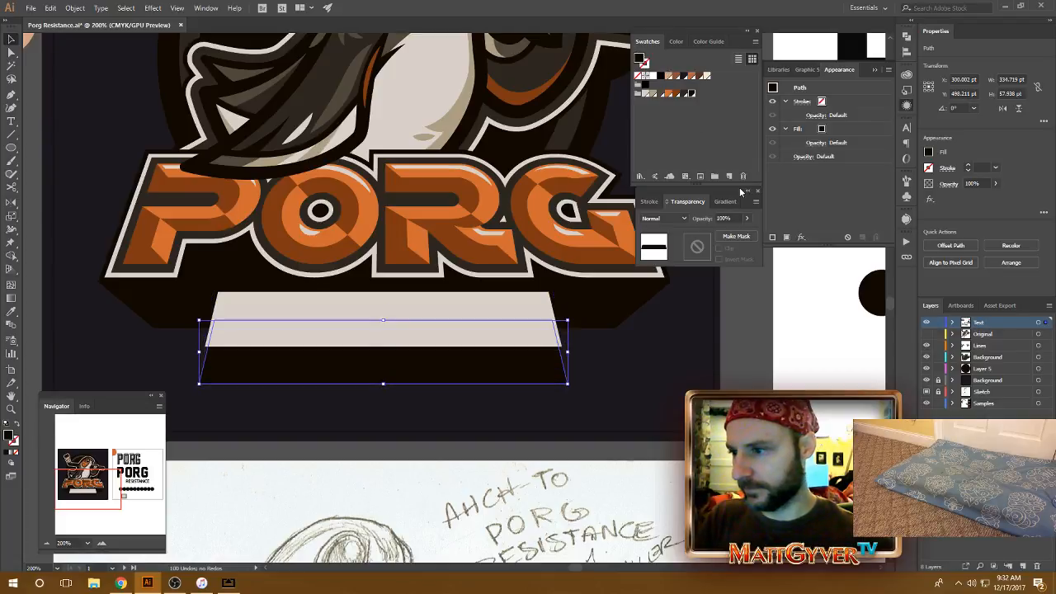
pyautogui.moveTo(382, 347); pyautogui.dragTo(382, 383)
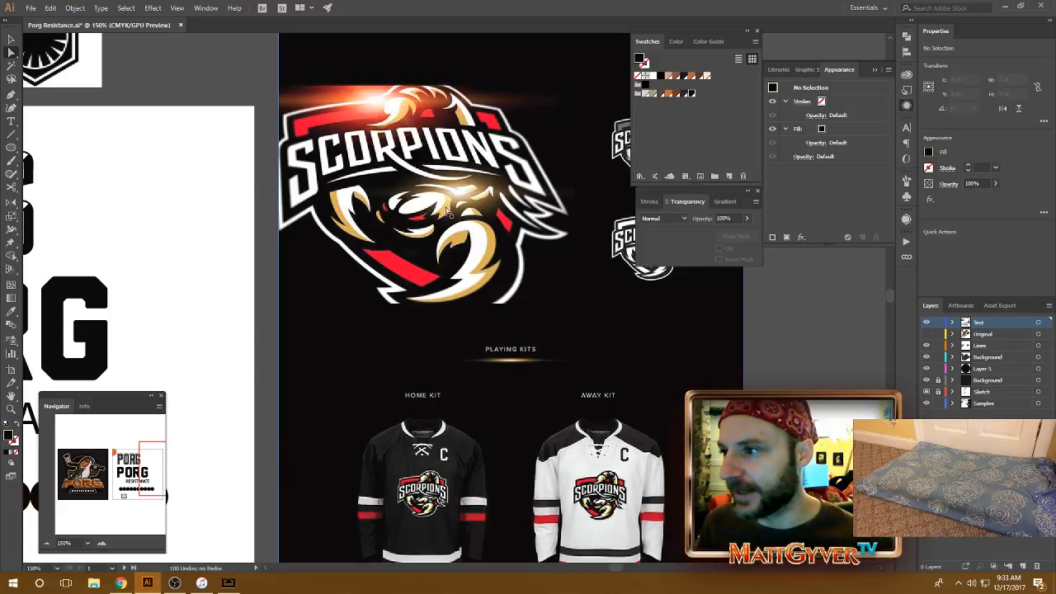
pyautogui.moveTo(470, 311)
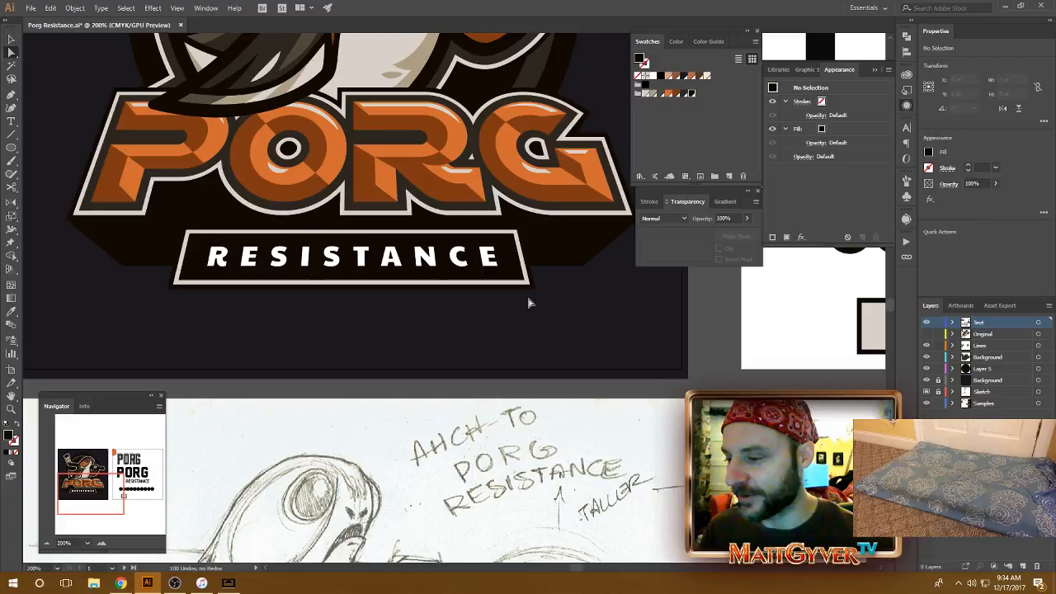
# Set the banner shadow's Blend Options spacing to 10 Specified Steps with Preview on
pyautogui.click(355, 257)
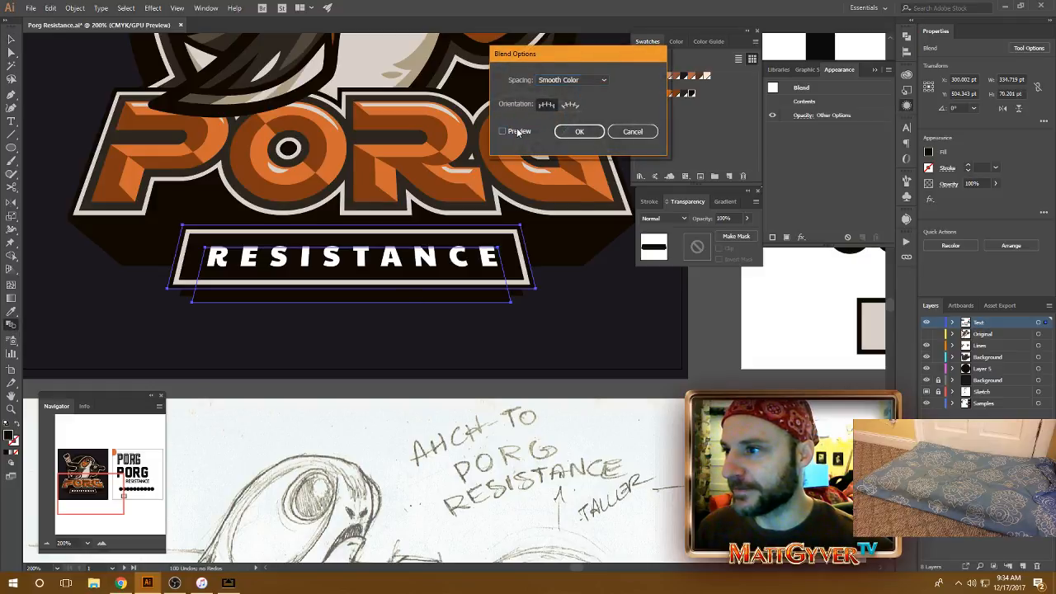
pyautogui.click(571, 79)
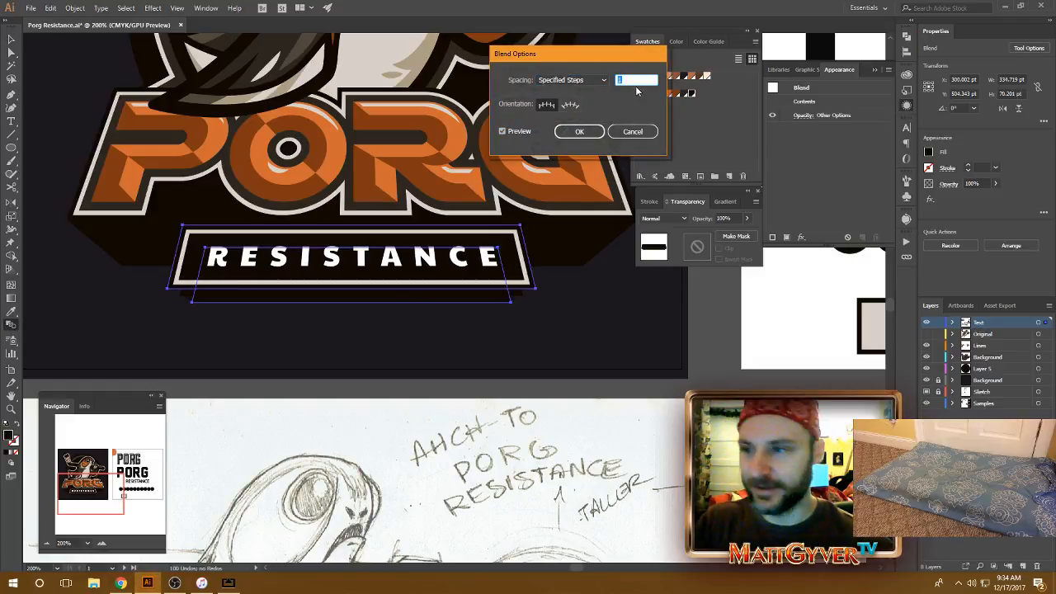
pyautogui.write('10')
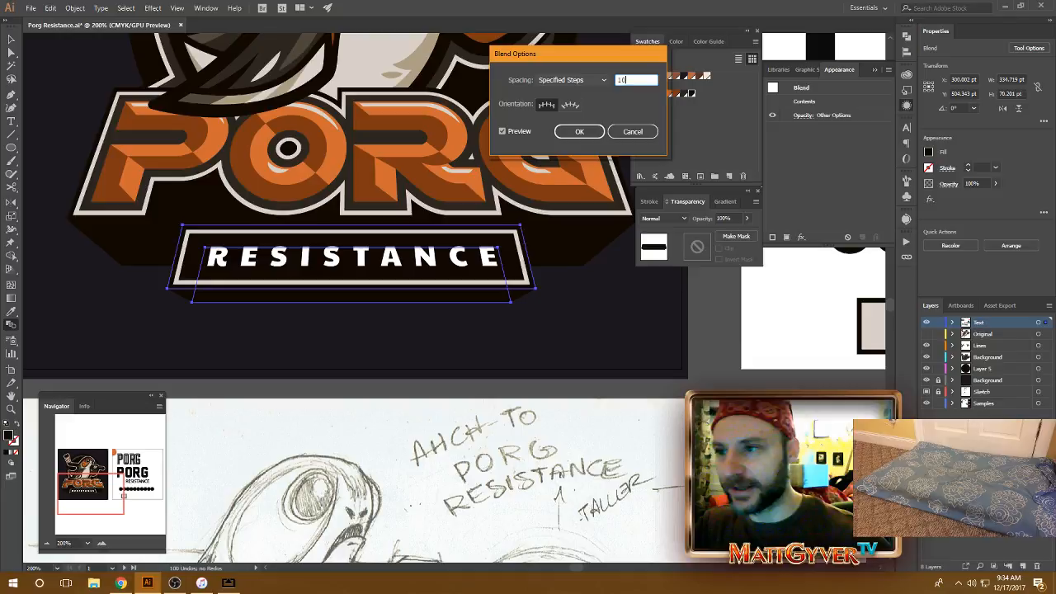
pyautogui.click(577, 131)
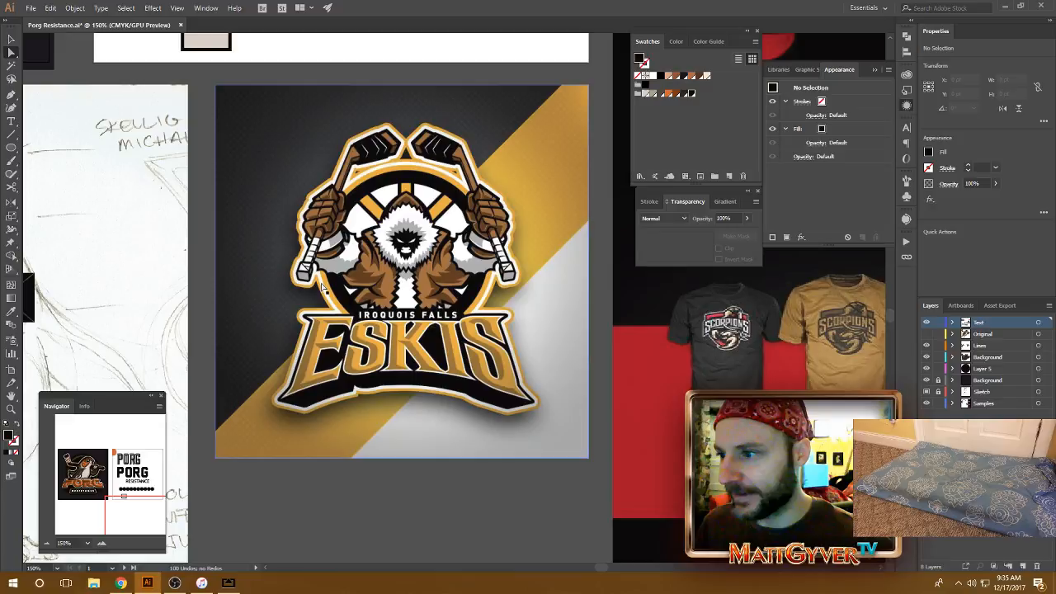
pyautogui.moveTo(445, 291)
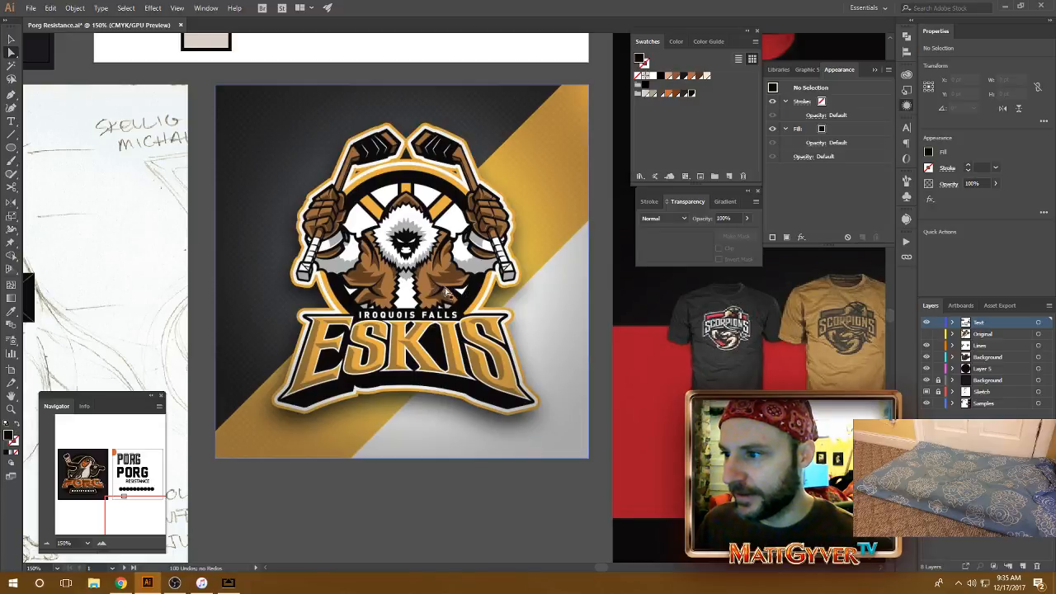
pyautogui.moveTo(455, 272)
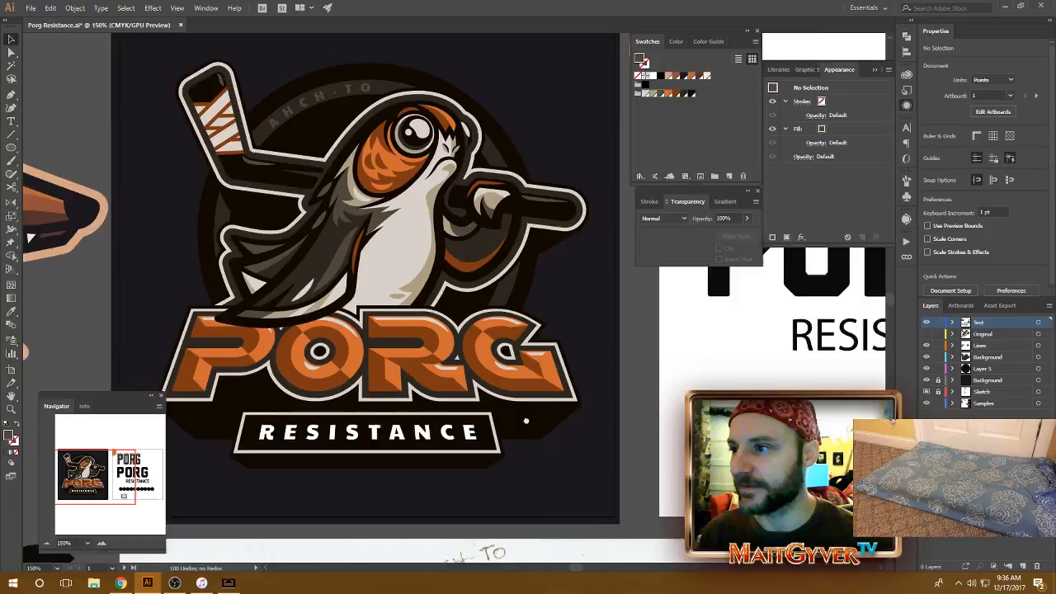
pyautogui.scroll(-3)
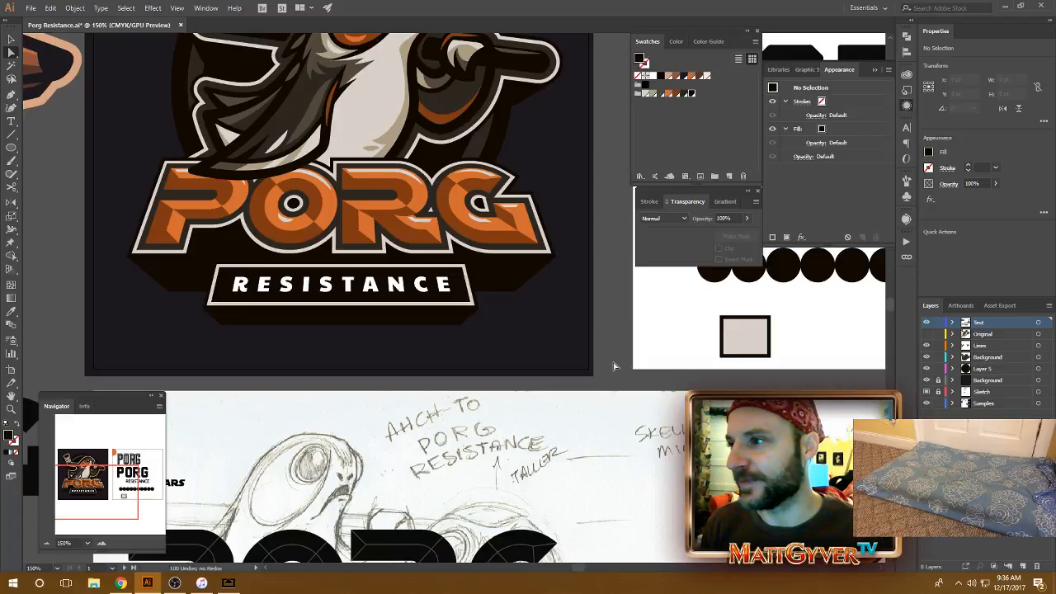
pyautogui.moveTo(617, 347)
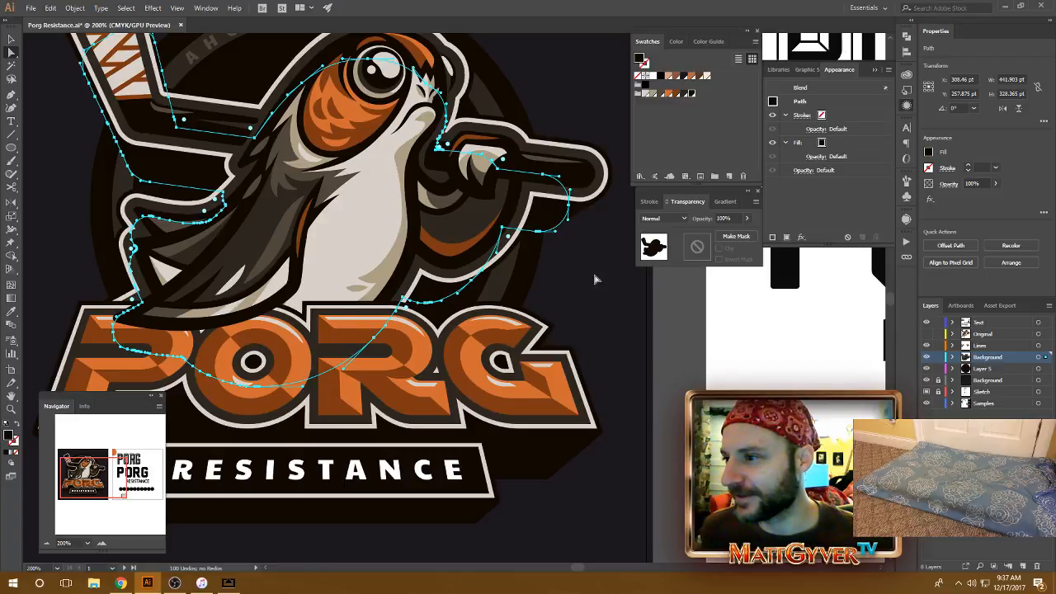
pyautogui.moveTo(599, 277)
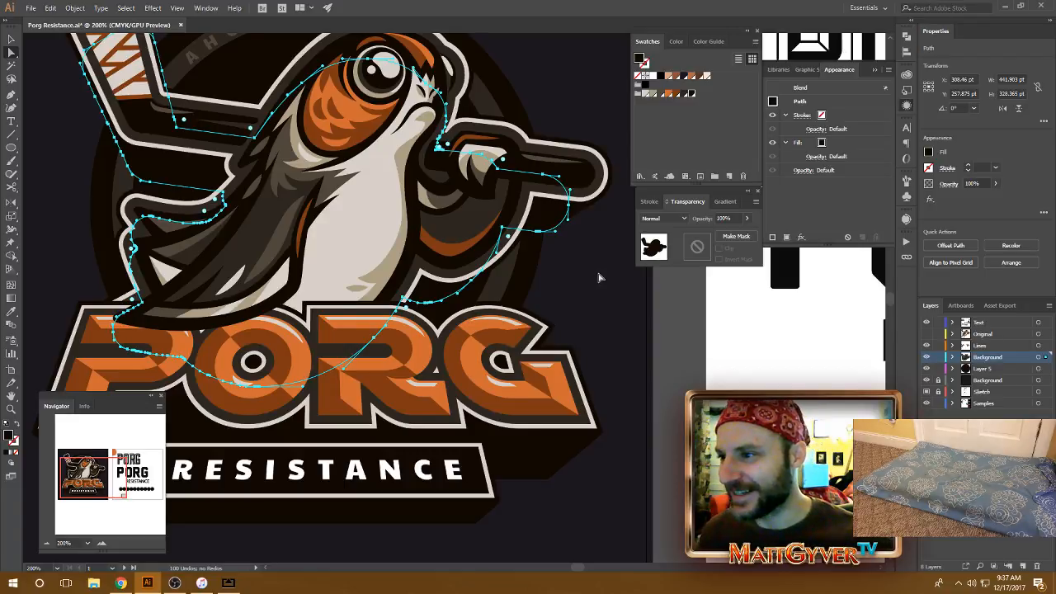
pyautogui.click(597, 277)
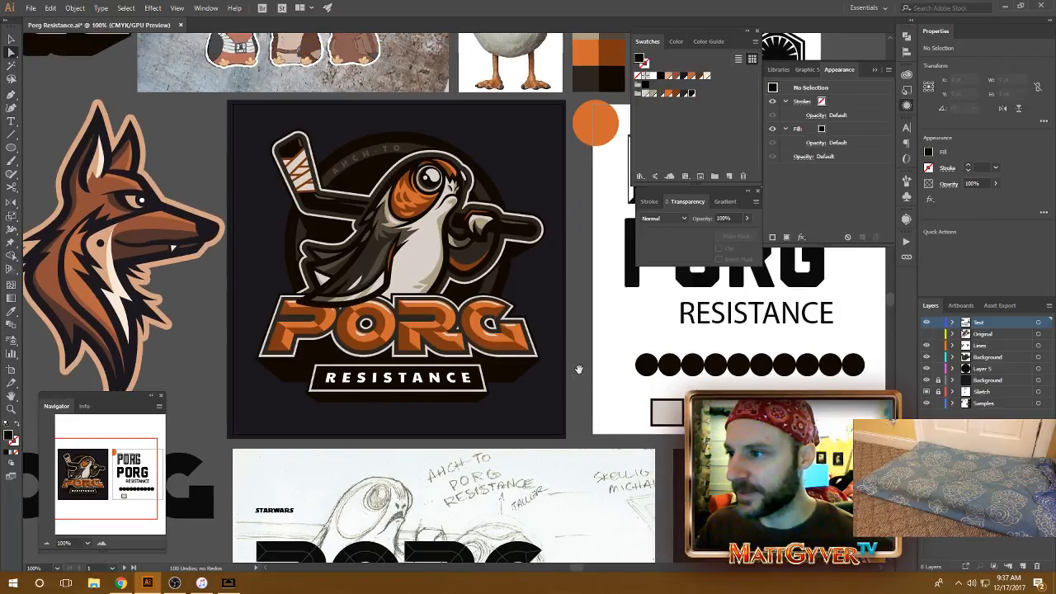
pyautogui.click(399, 378)
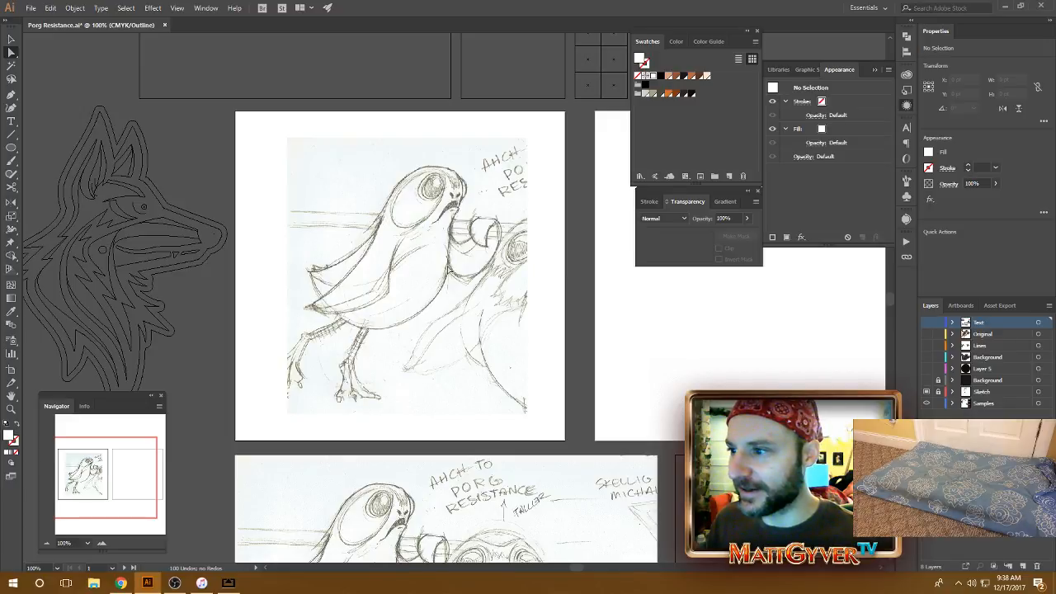
pyautogui.moveTo(823, 363)
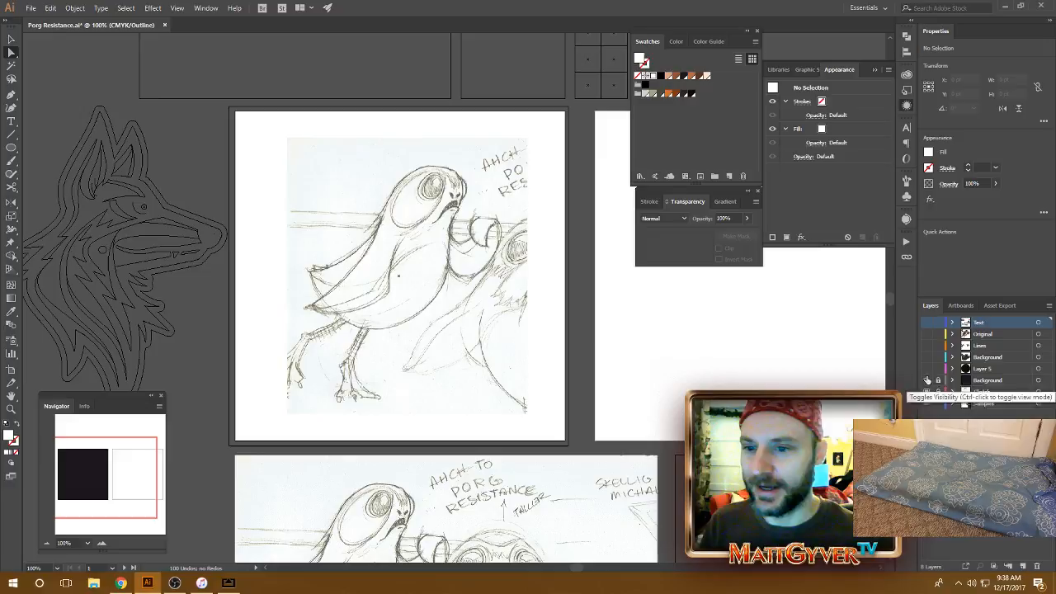
# Reveal the porg artwork layer in Outline view over the pencil sketch
pyautogui.click(927, 347)
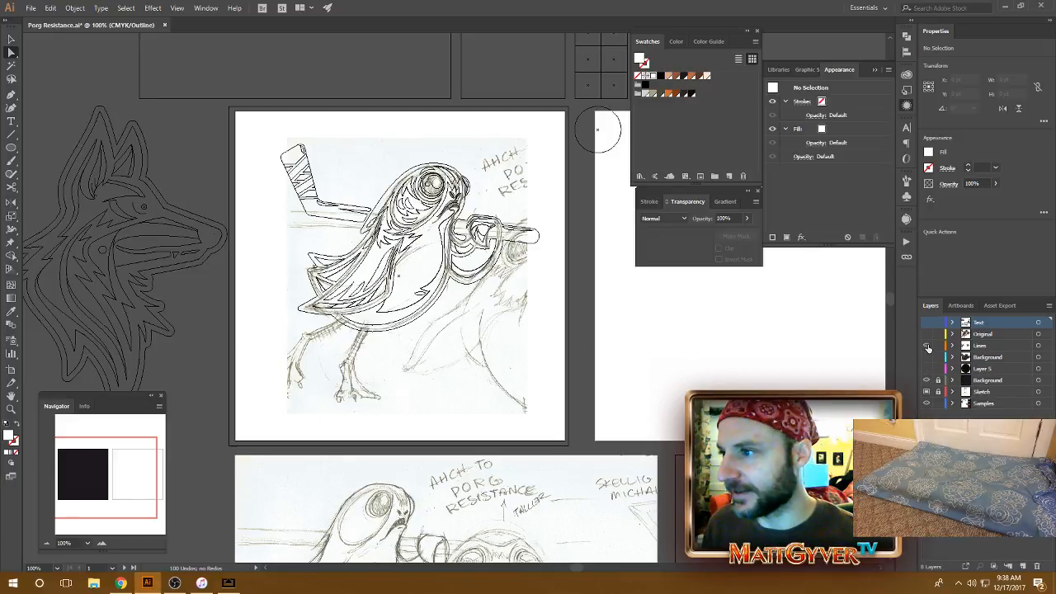